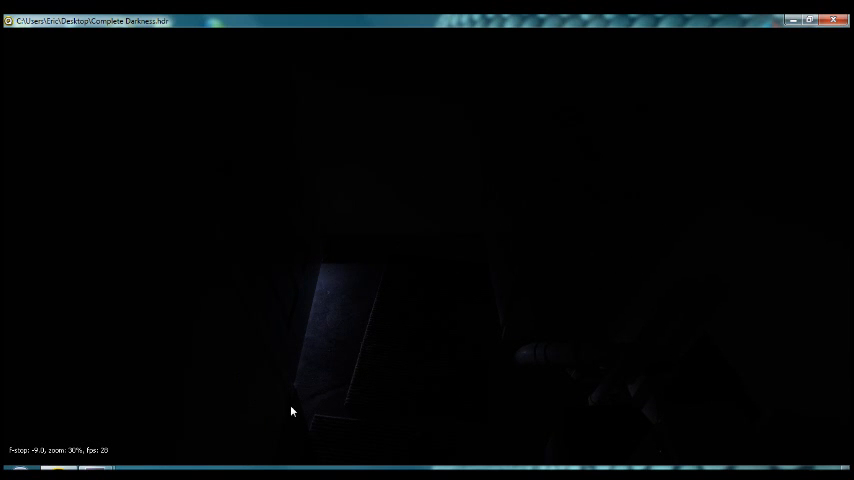
{"action": "mouse_move", "coordinate": [376, 245]}
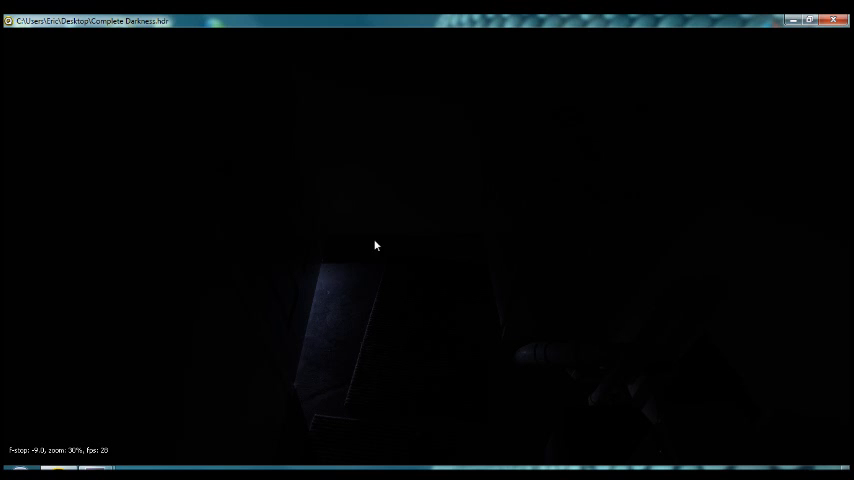
{"action": "mouse_move", "coordinate": [413, 338]}
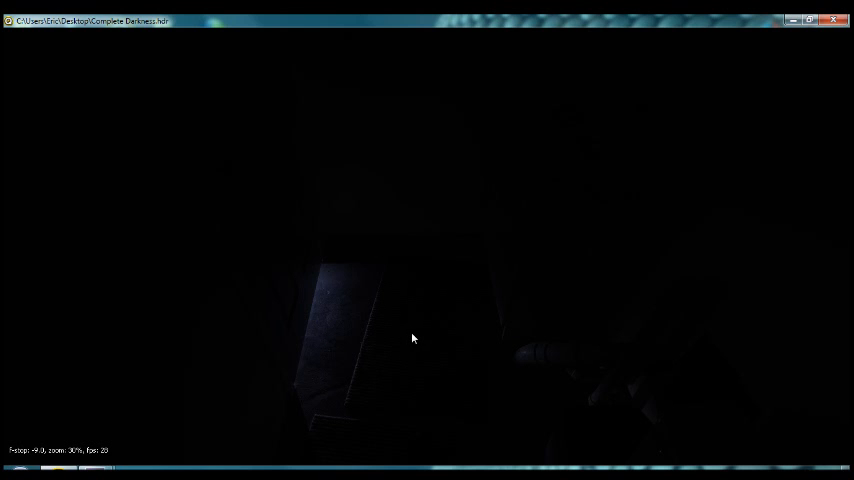
{"action": "mouse_move", "coordinate": [400, 338]}
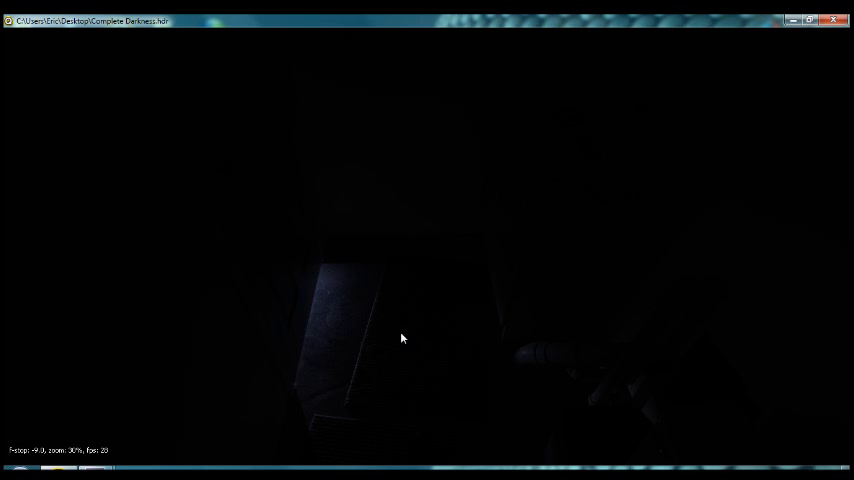